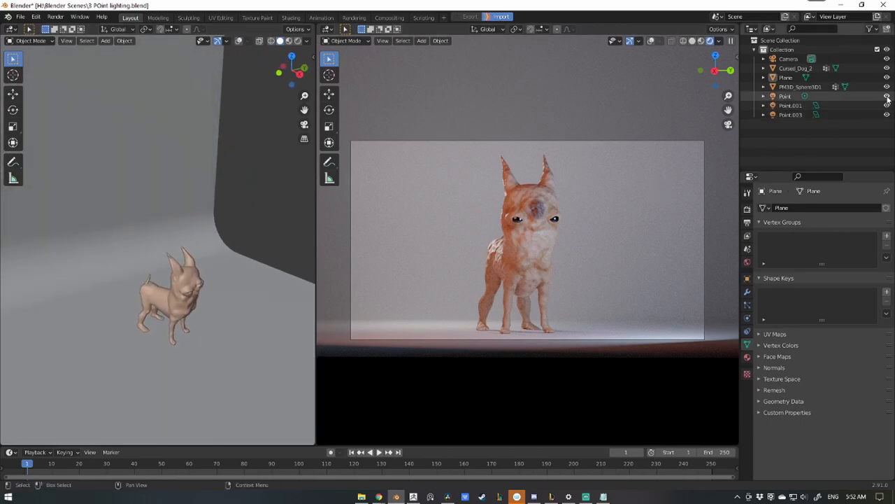
Hide one of the original point lights in the Outliner so it stops lighting the dog
{"action": "left_click", "coordinate": [887, 96]}
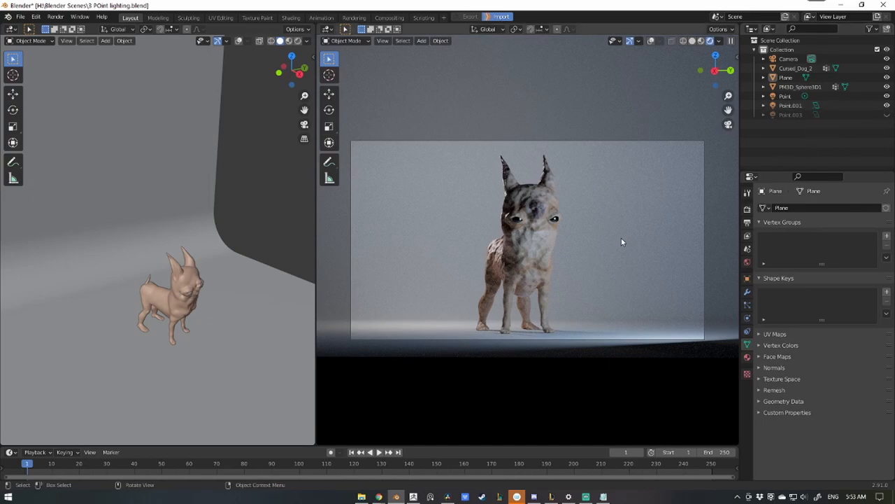
{"action": "mouse_move", "coordinate": [555, 266]}
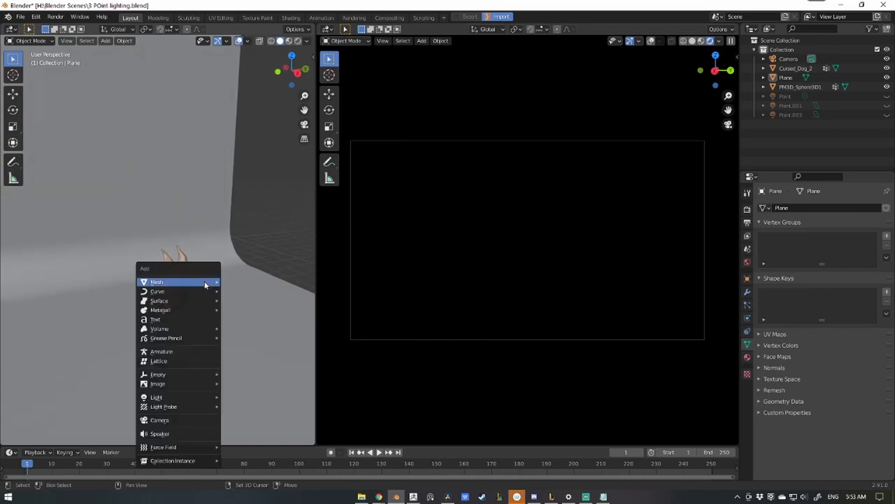
{"action": "mouse_move", "coordinate": [157, 397]}
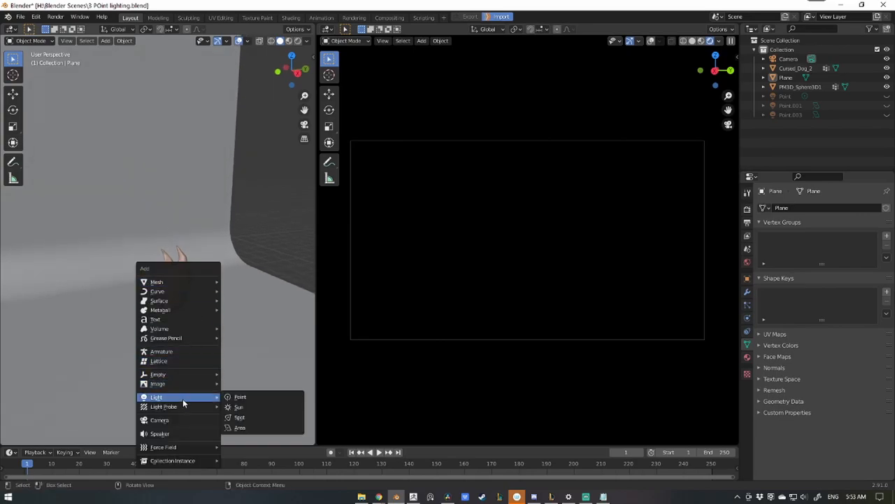
Add a white point light behind the dog as a backlight and raise its power to 50 W
{"action": "left_click", "coordinate": [240, 397]}
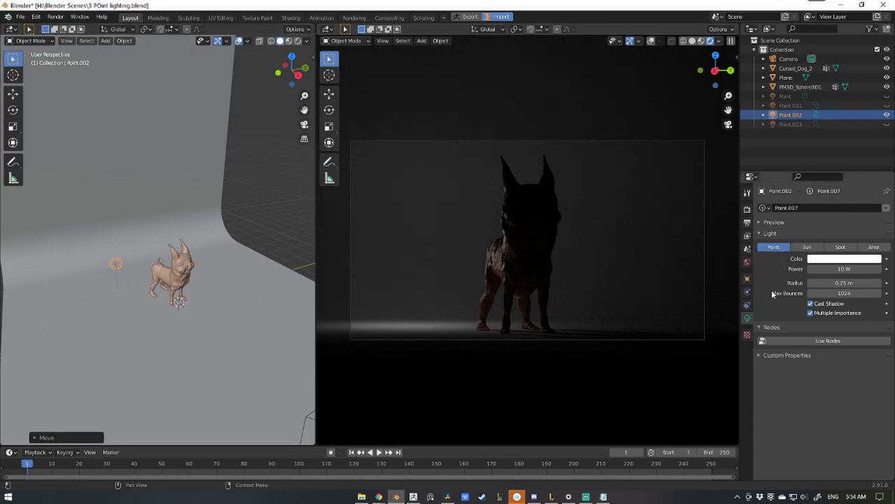
{"action": "mouse_move", "coordinate": [766, 320]}
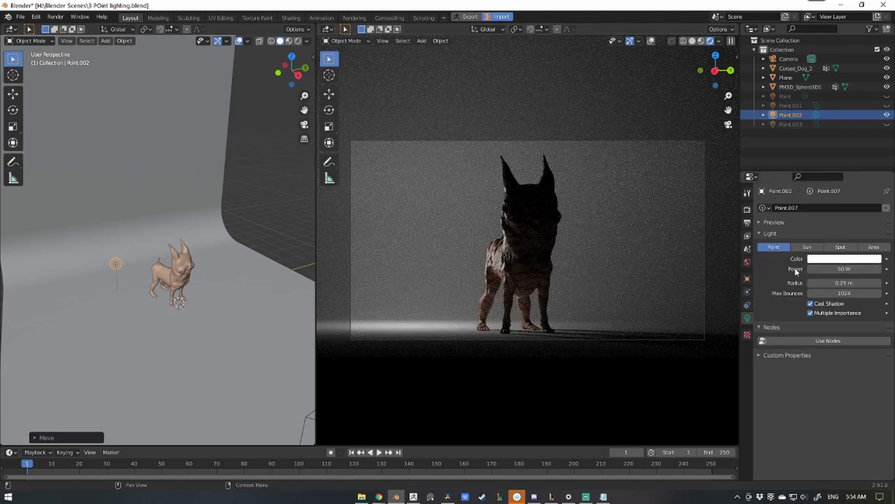
{"action": "left_click_drag", "start_coordinate": [844, 269], "coordinate": [860, 269]}
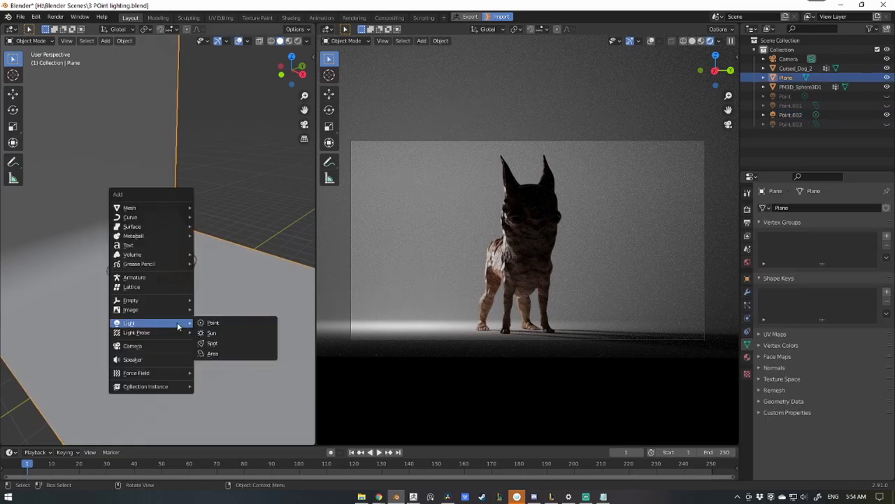
{"action": "mouse_move", "coordinate": [160, 324]}
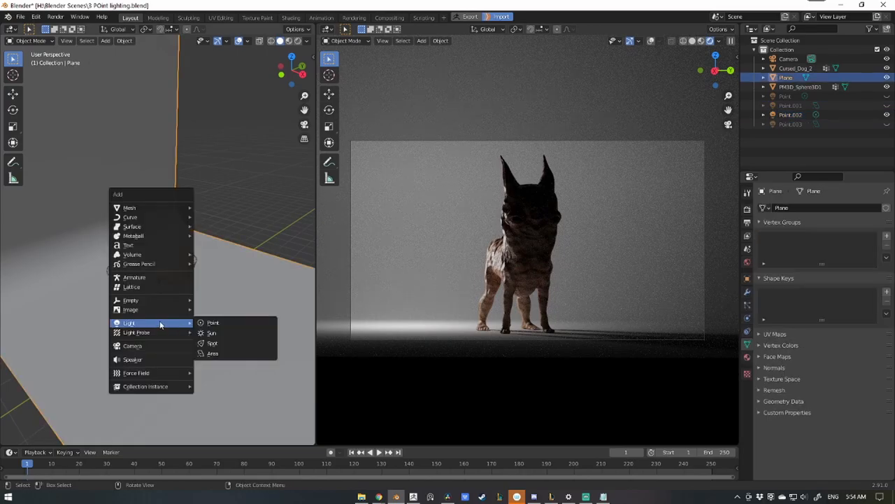
{"action": "mouse_move", "coordinate": [223, 353]}
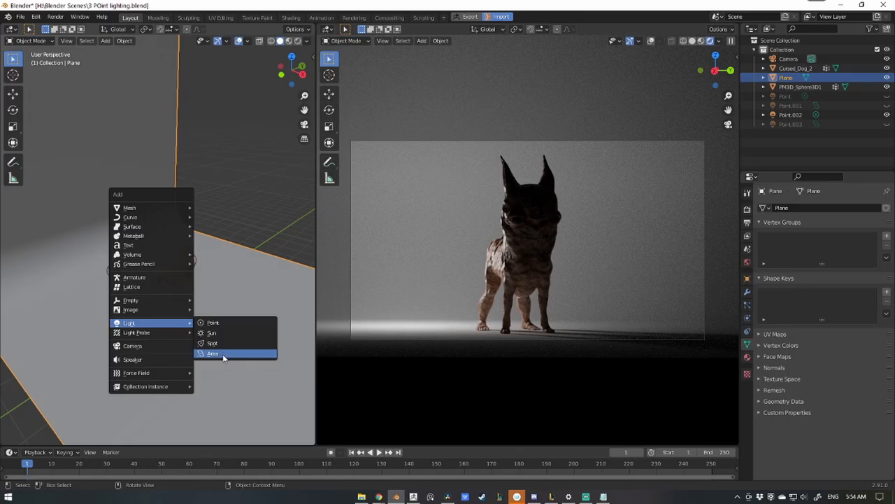
Add an area light near the dog and set its power to 120 W
{"action": "left_click", "coordinate": [213, 352]}
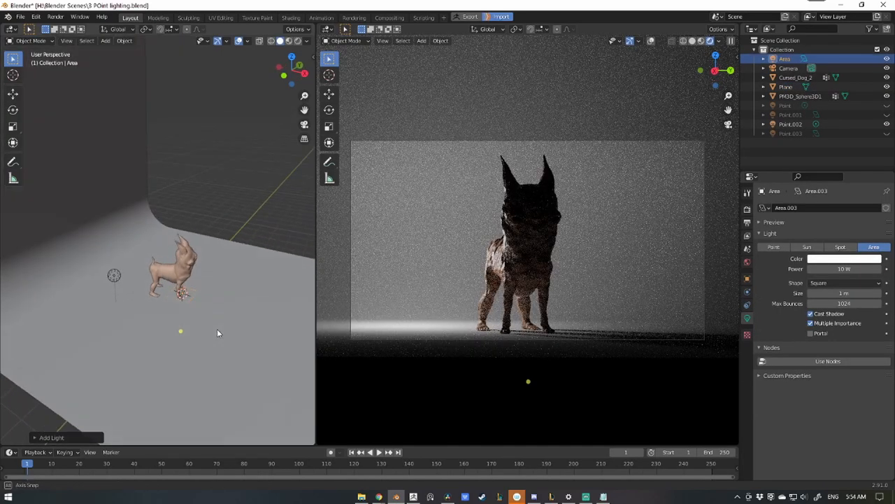
{"action": "left_click", "coordinate": [180, 294]}
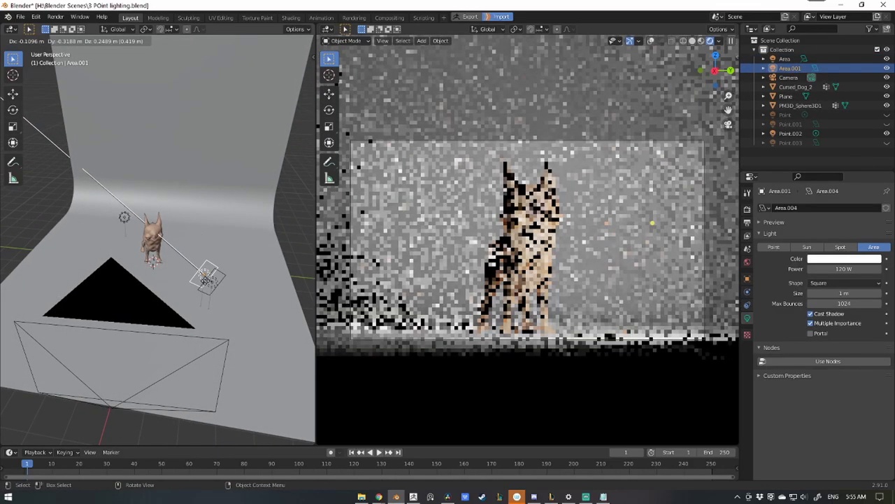
Move Area.001 beside the dog to light its face and raise its power to about 150 W
{"action": "left_click_drag", "start_coordinate": [205, 280], "coordinate": [145, 269]}
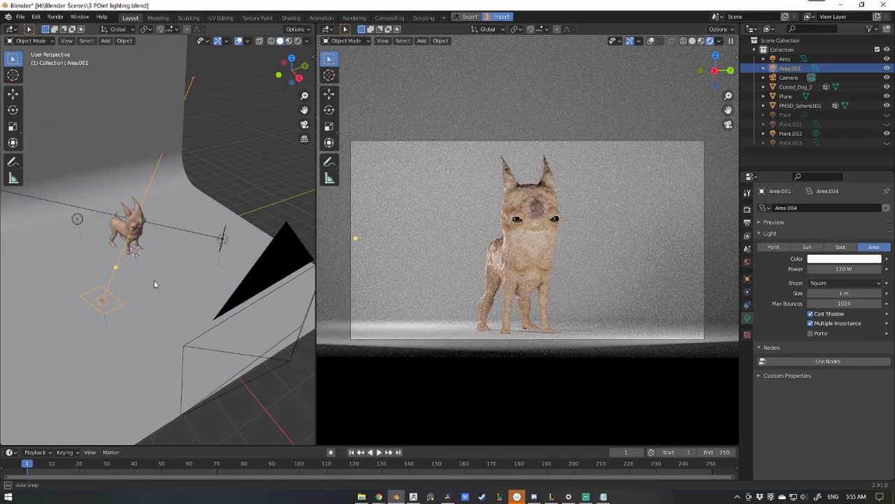
{"action": "left_click_drag", "start_coordinate": [175, 280], "coordinate": [105, 273]}
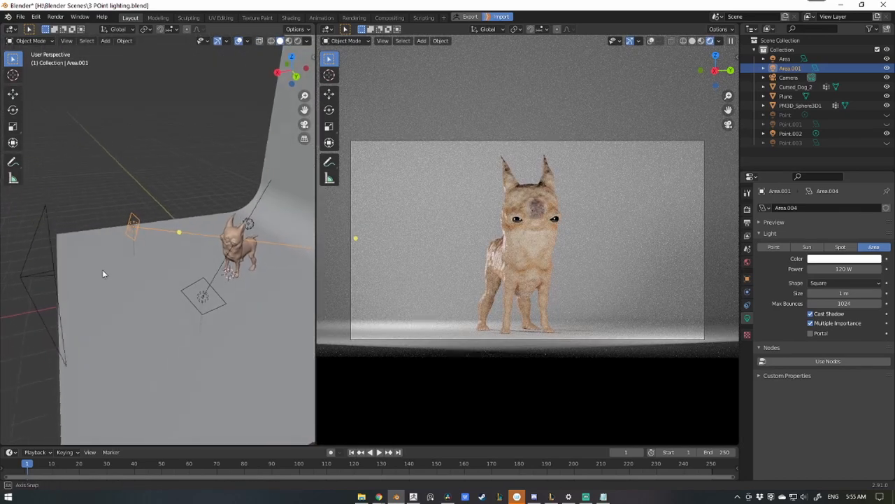
{"action": "key", "text": "g"}
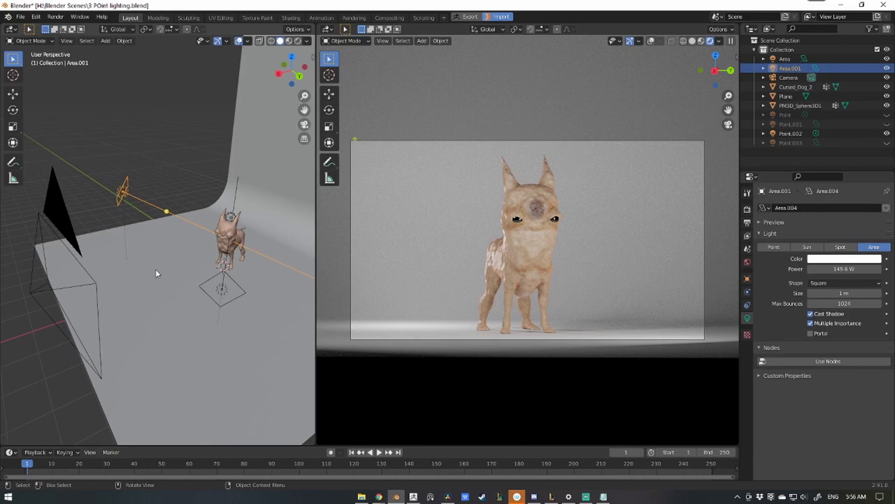
{"action": "mouse_move", "coordinate": [146, 212]}
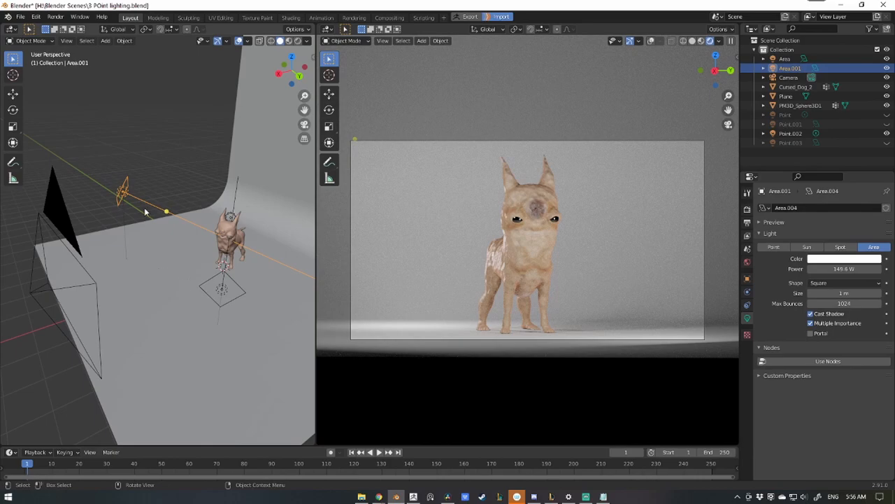
Give the first area light a warmer reddish colour from its colour wheel
{"action": "left_click", "coordinate": [843, 259]}
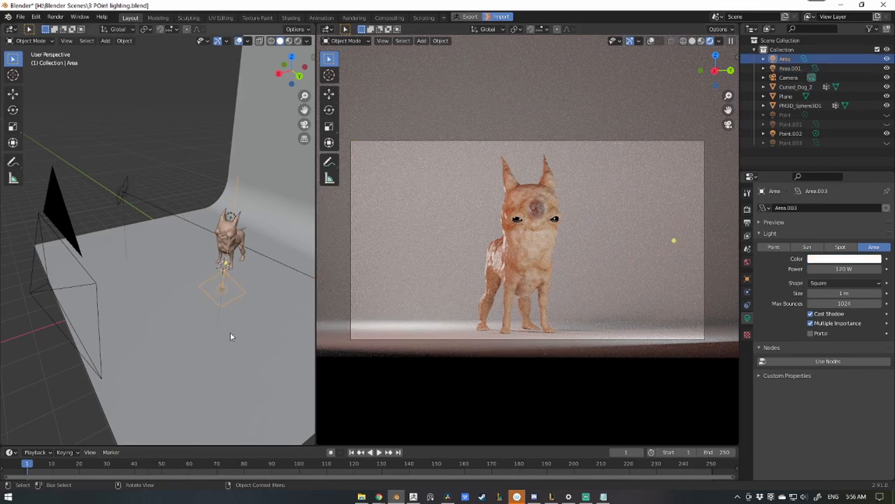
{"action": "left_click", "coordinate": [843, 258]}
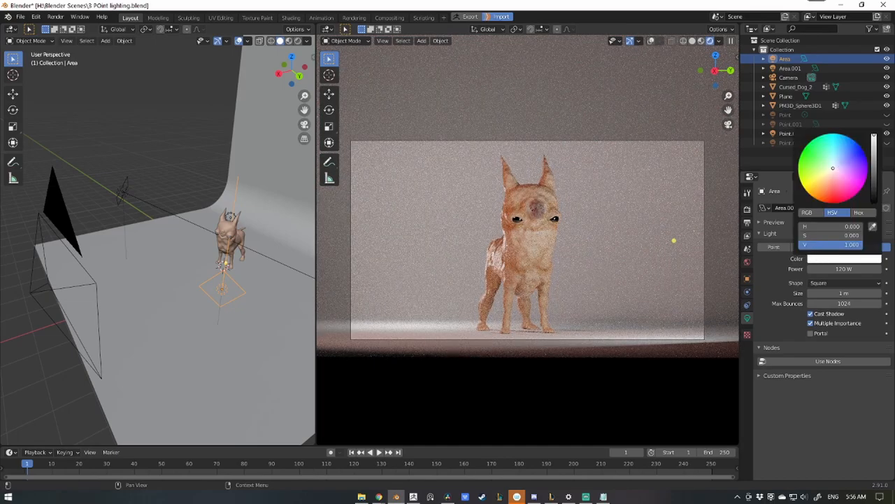
{"action": "left_click", "coordinate": [839, 166]}
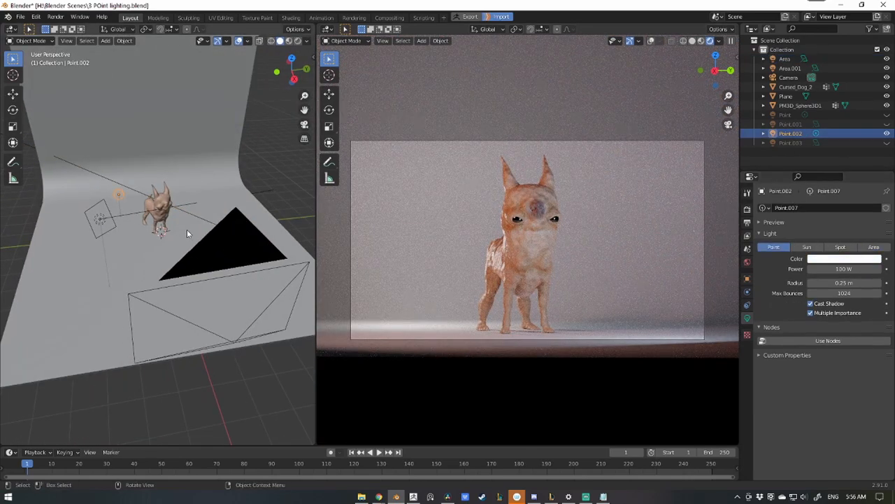
{"action": "mouse_move", "coordinate": [215, 303]}
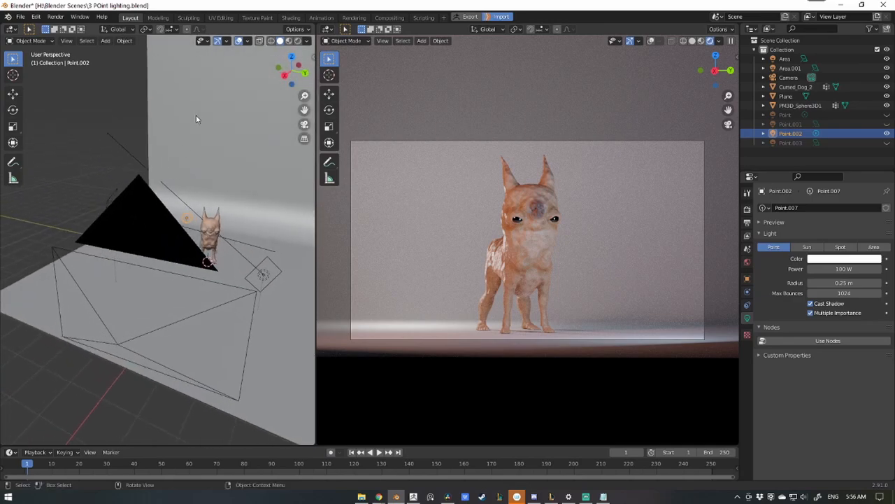
{"action": "mouse_move", "coordinate": [263, 93]}
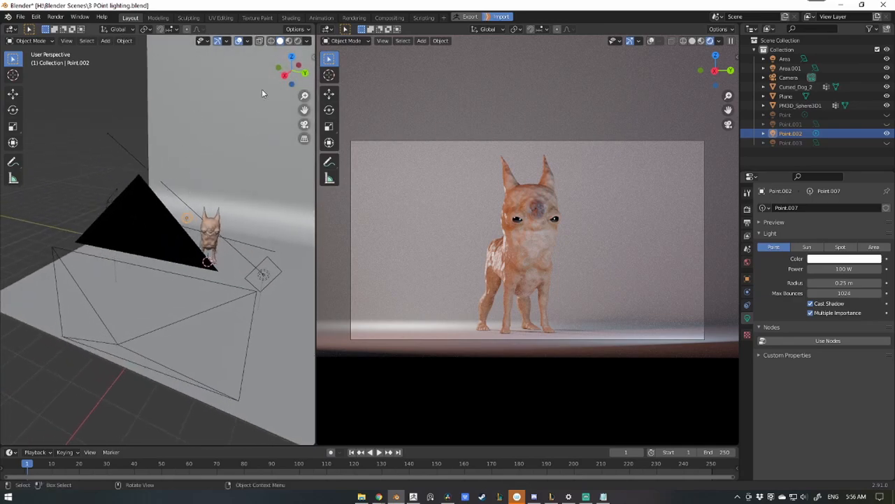
Switch to the Shading workspace to show the world background node setup
{"action": "left_click", "coordinate": [291, 18]}
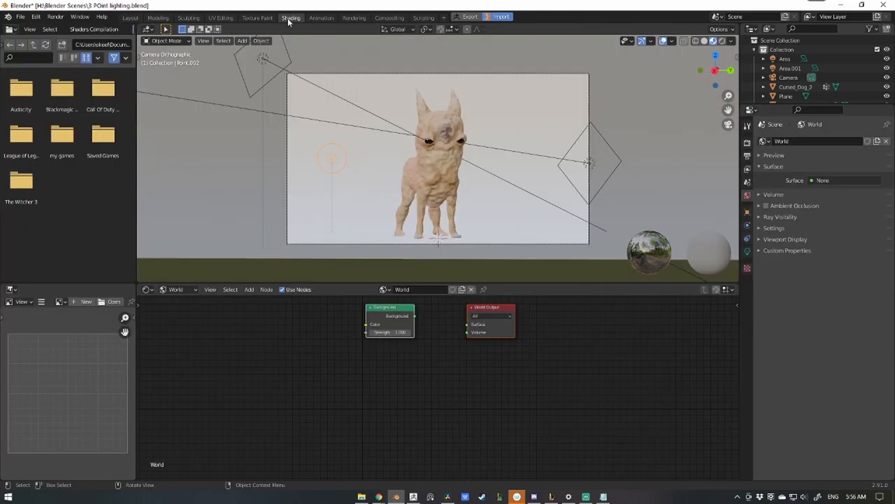